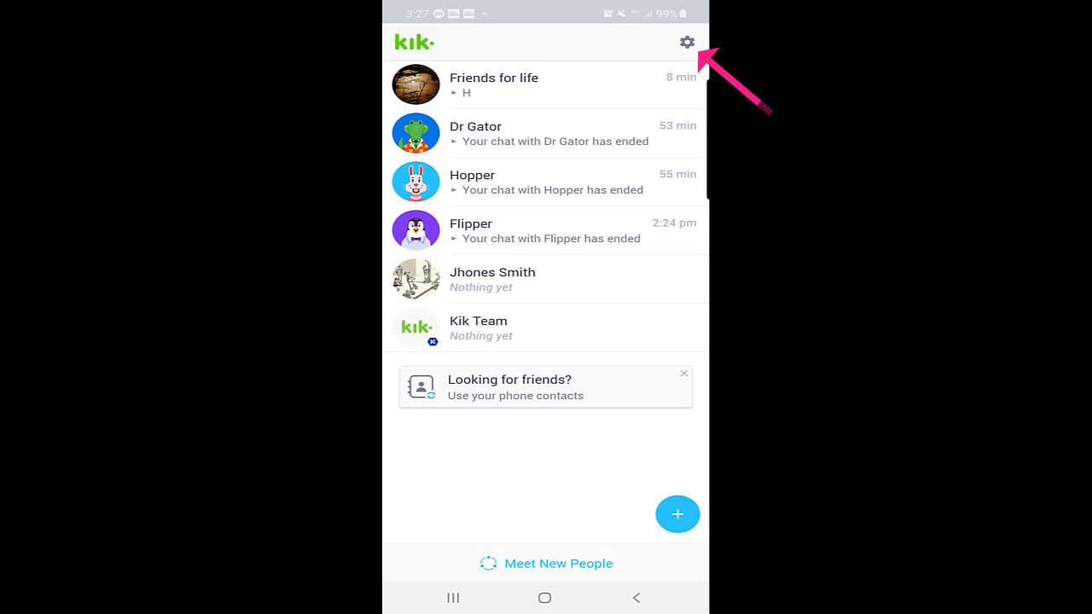
- Open Kik's online help center from the settings gear via Help & About Us
click(686, 42)
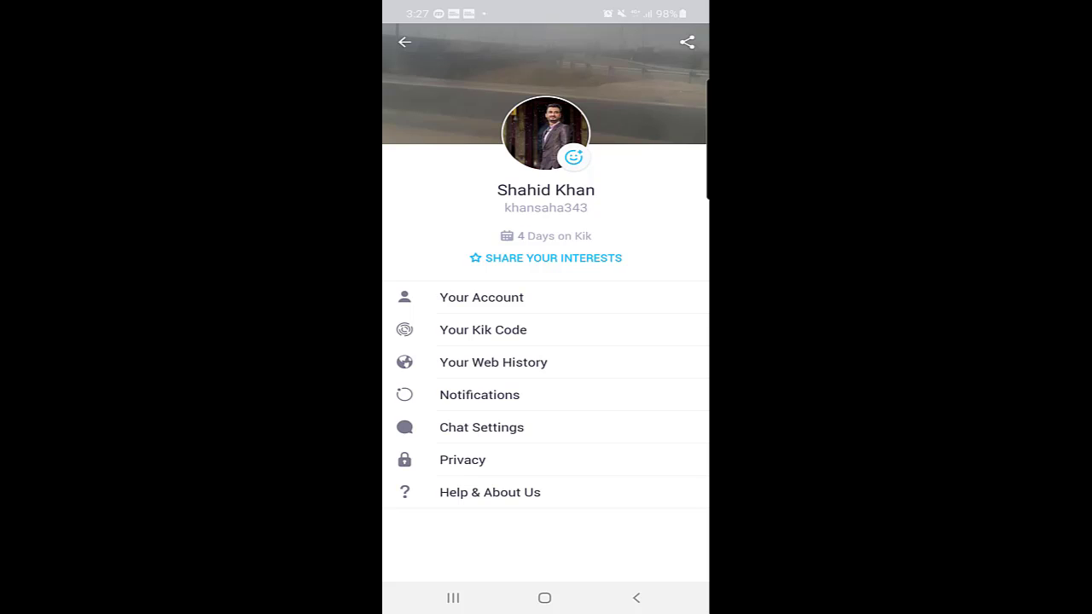
click(490, 492)
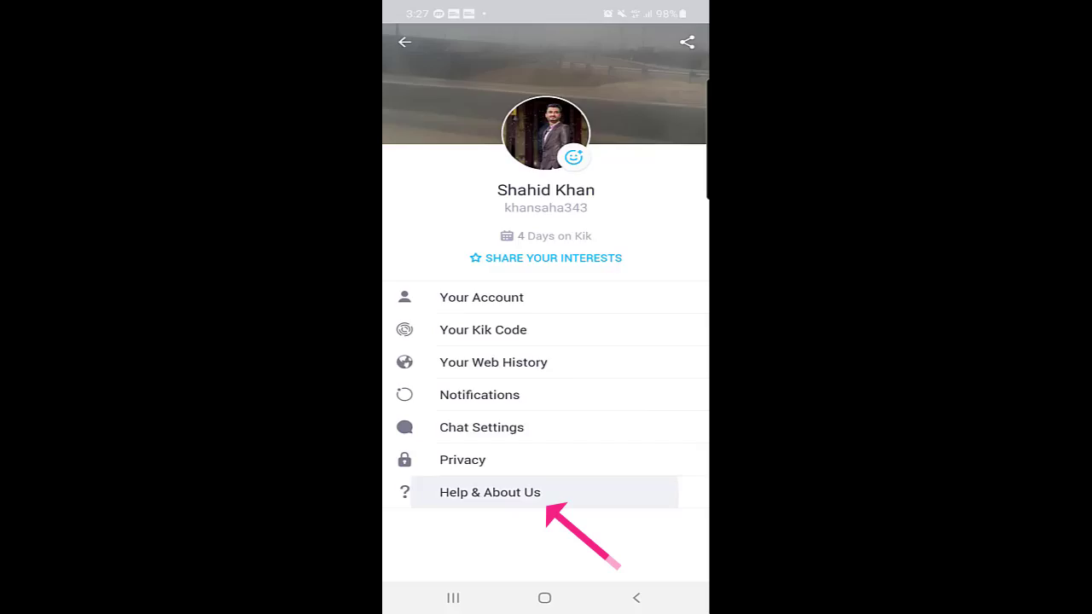
click(489, 492)
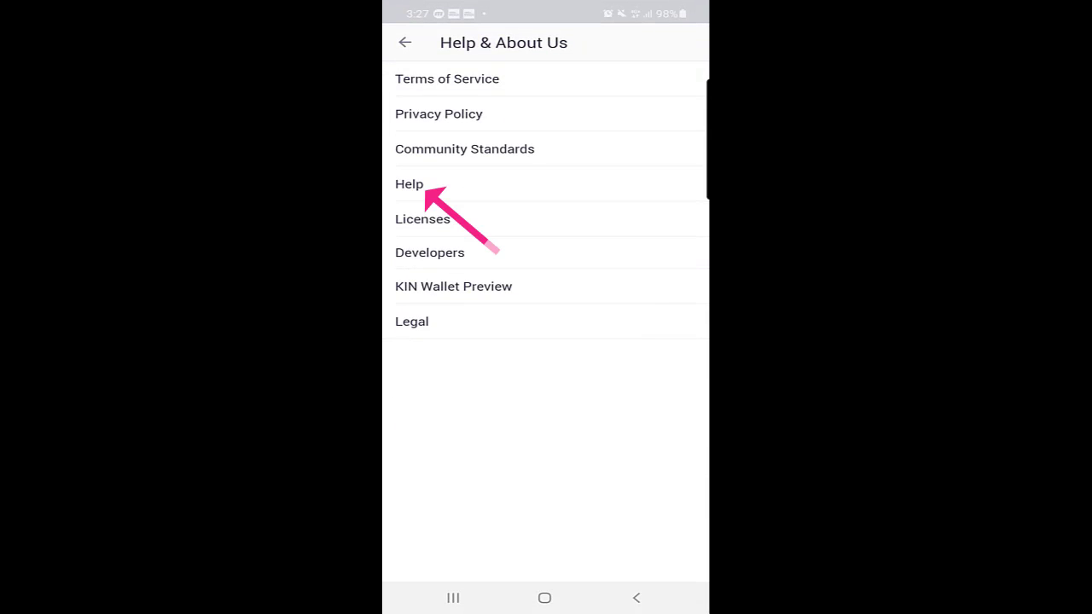
click(409, 184)
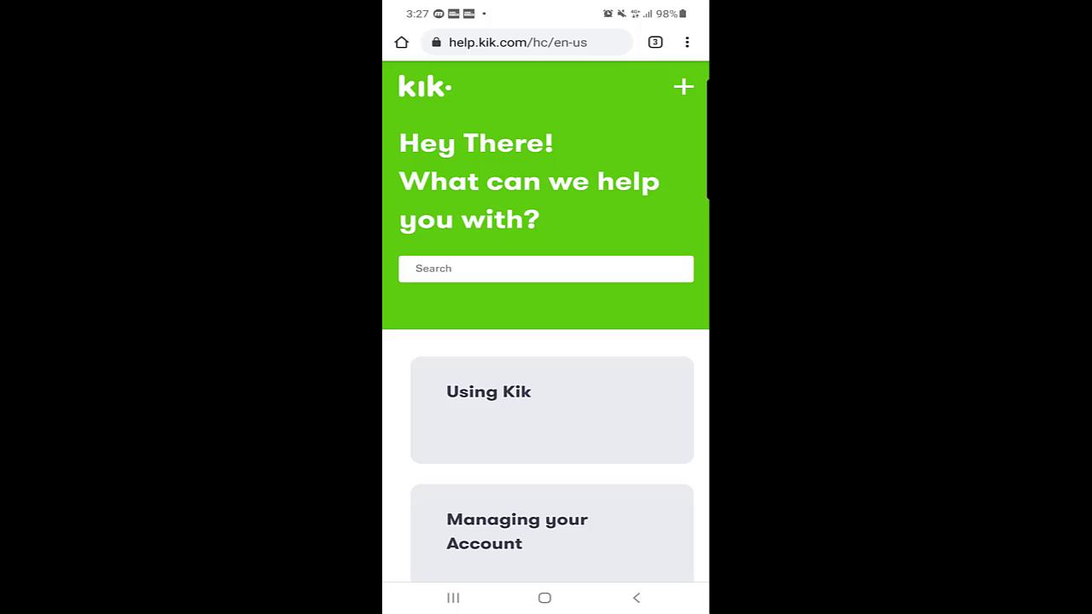
- Open Managing your Account and show all 8 Profile management articles
scroll(down, 3)
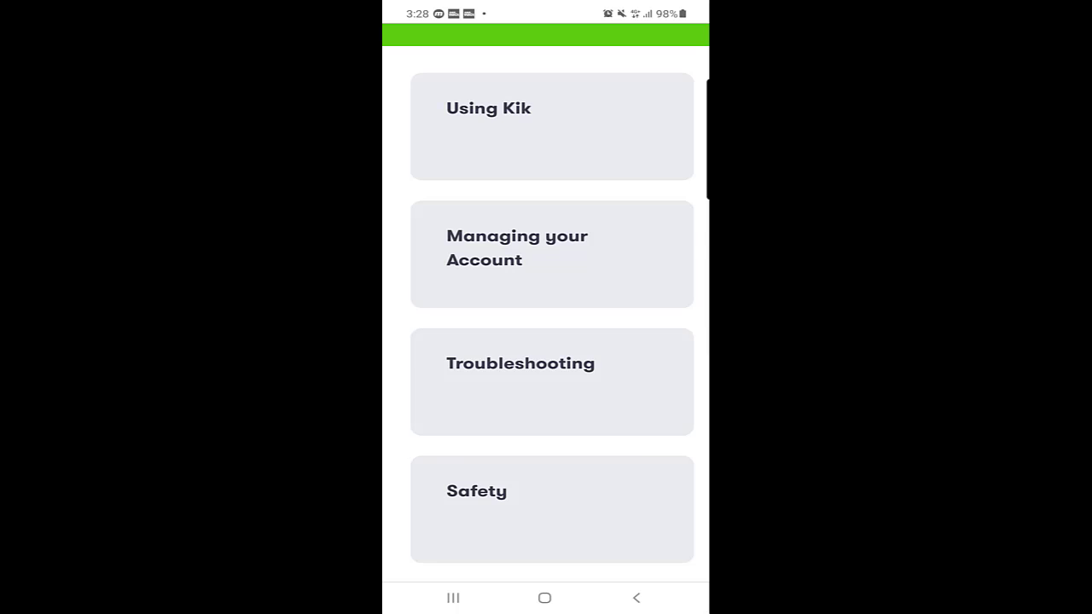
click(551, 253)
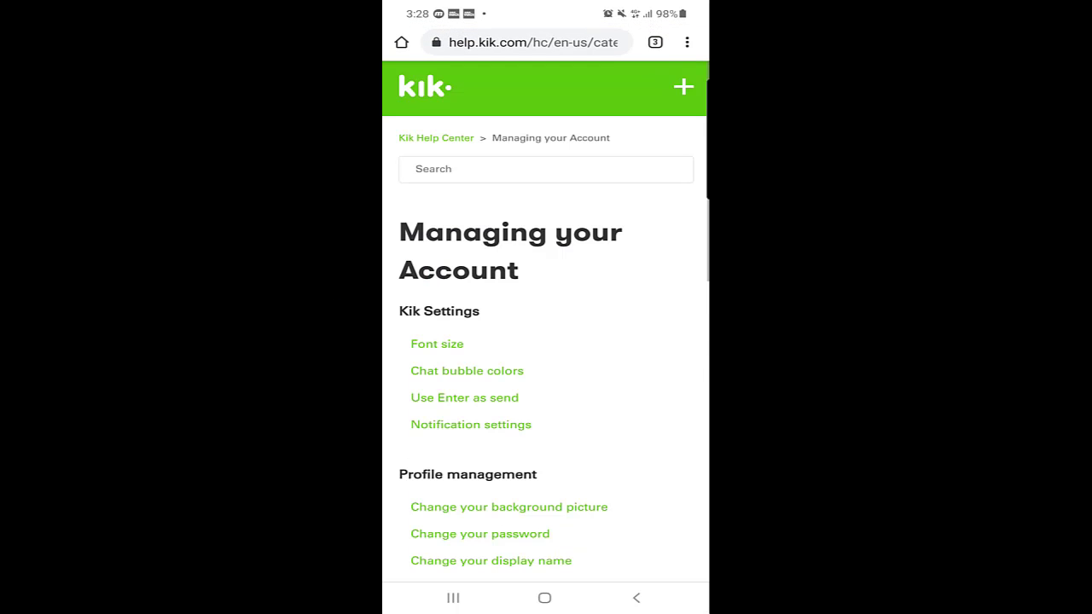
scroll(down, 3)
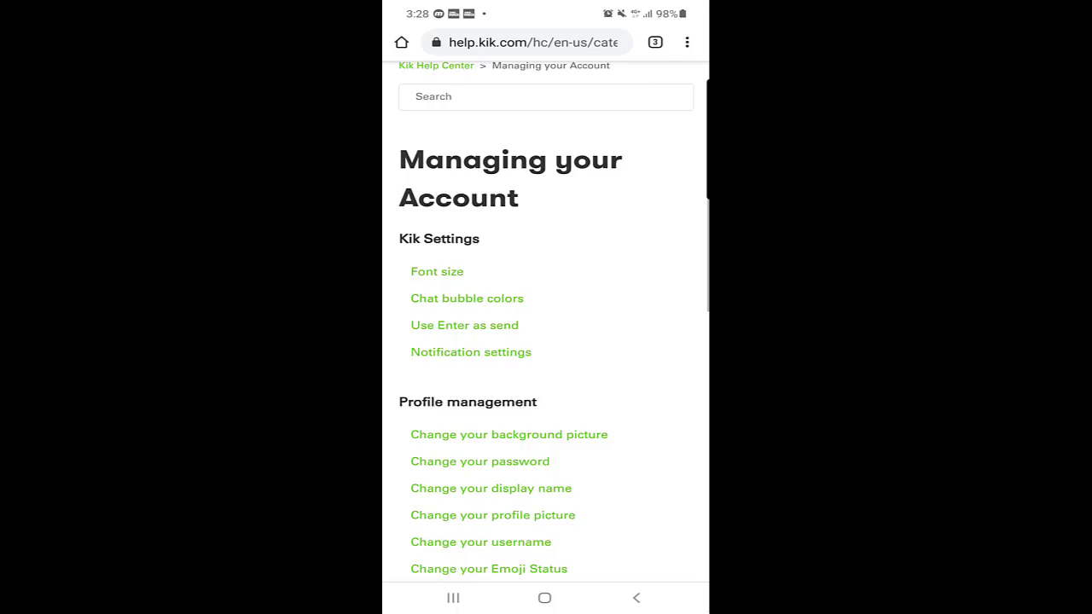
scroll(down, 3)
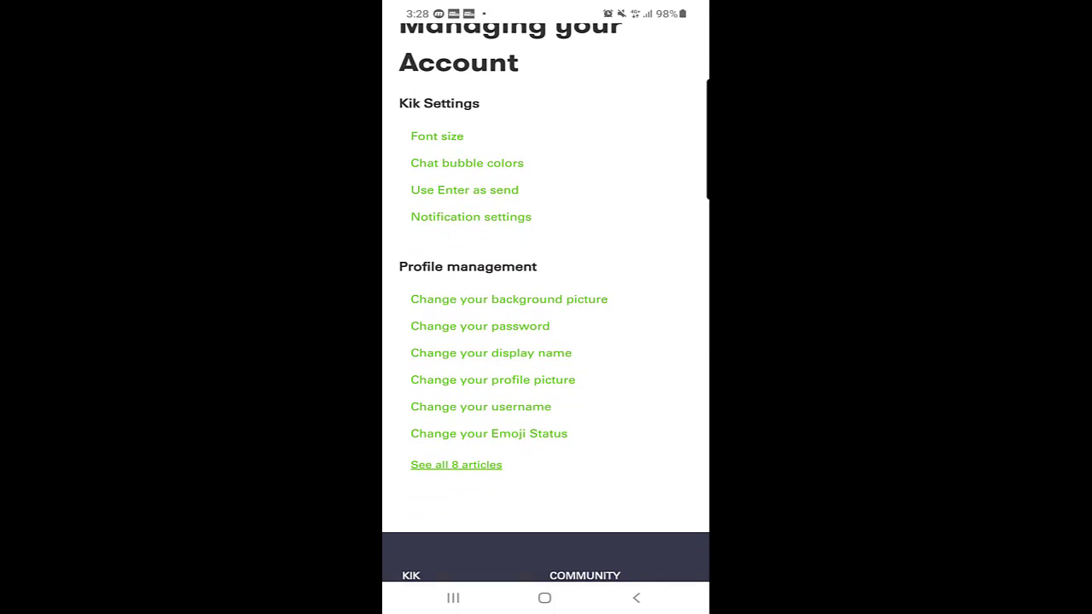
scroll(down, 3)
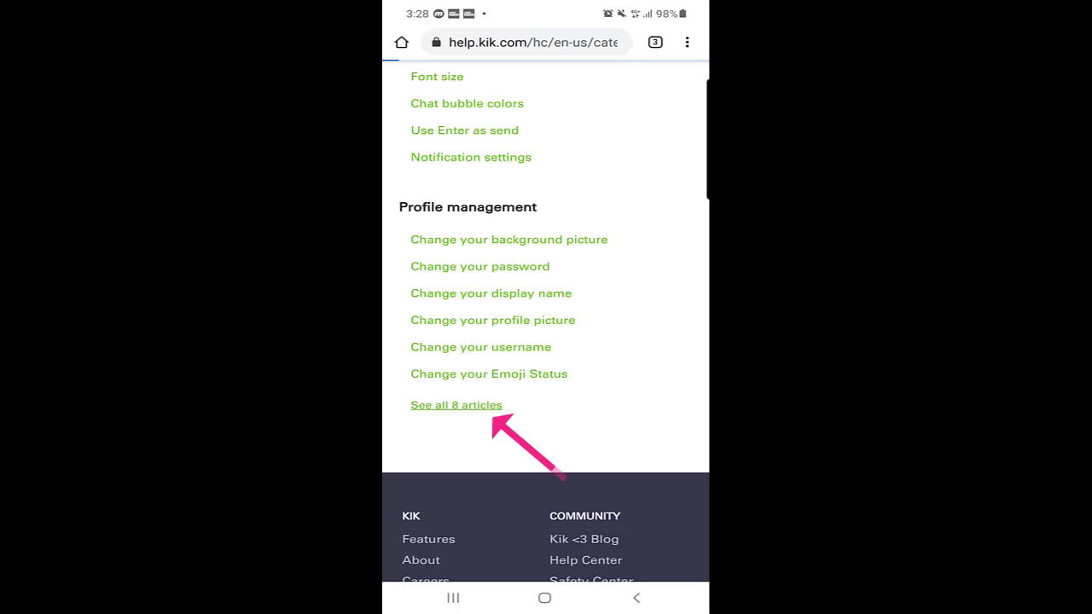
click(456, 404)
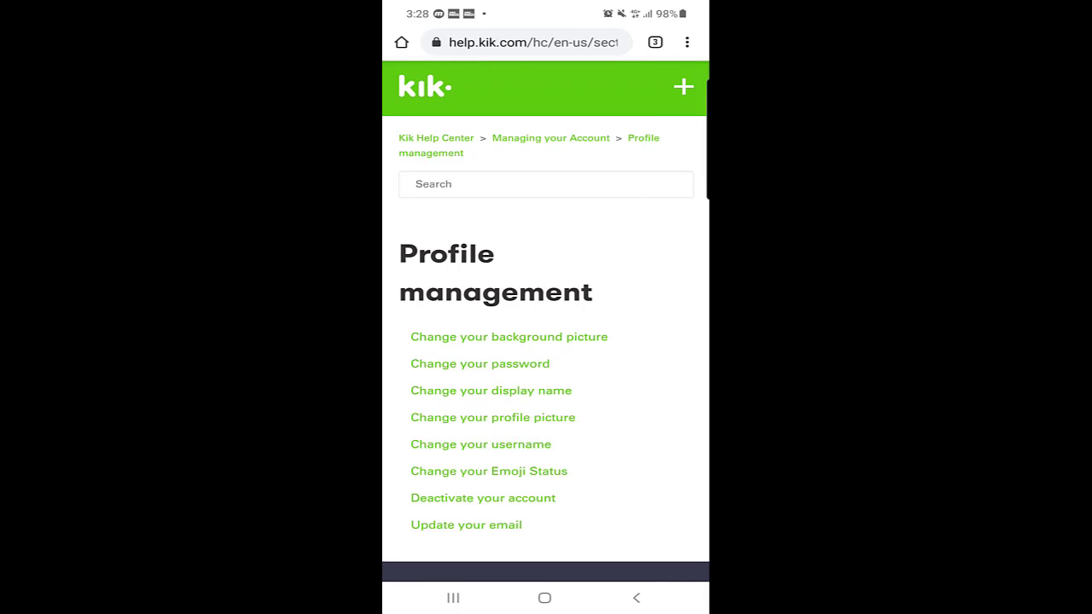
scroll(down, 3)
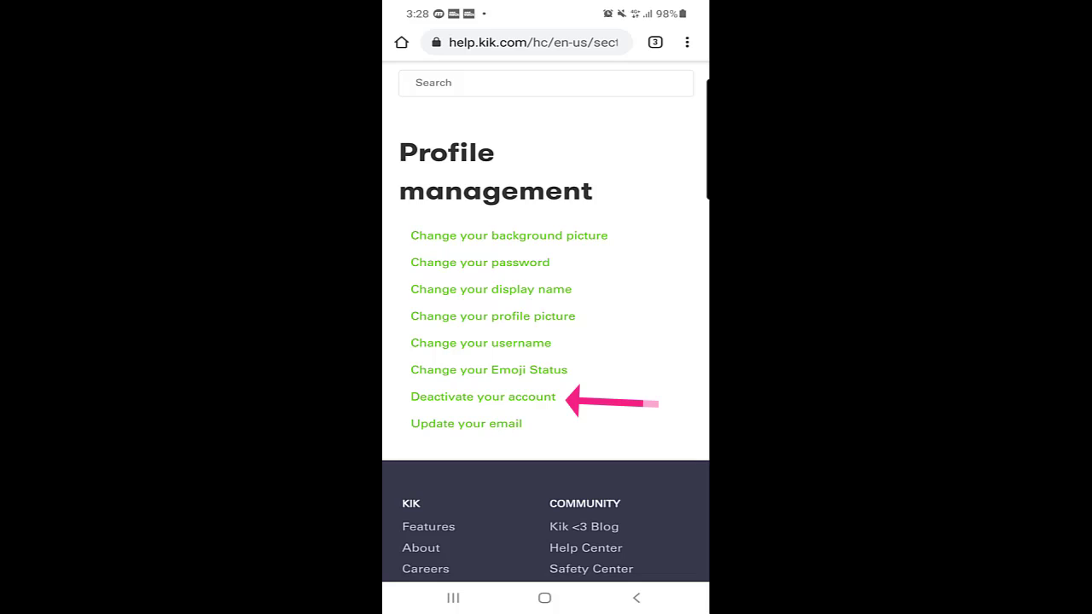
- Open the Deactivate your account article and expand Permanent Deactivation to its deactivation website link
click(482, 396)
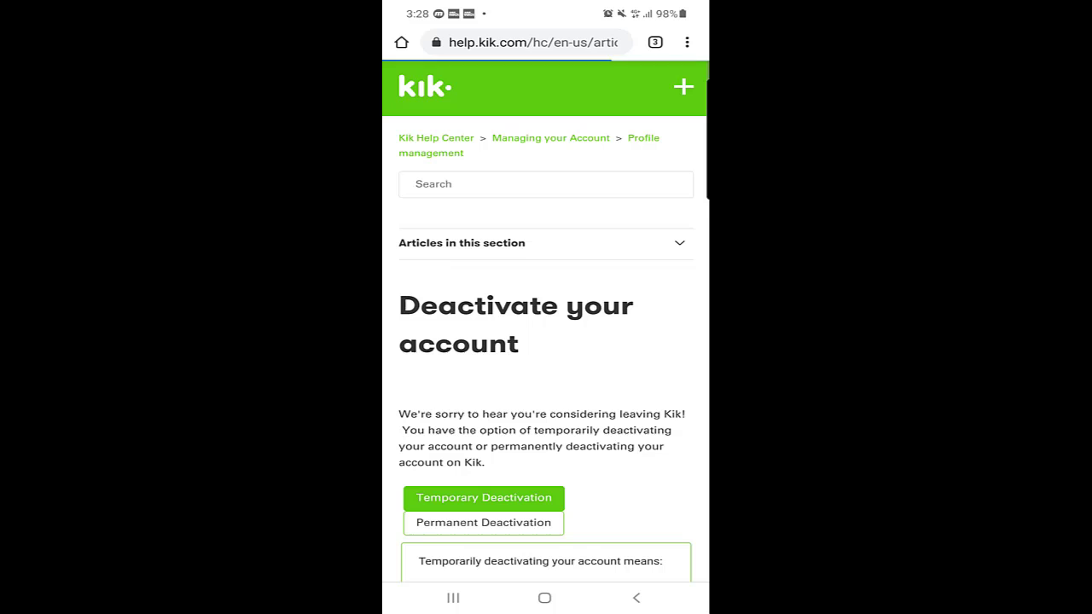
scroll(down, 3)
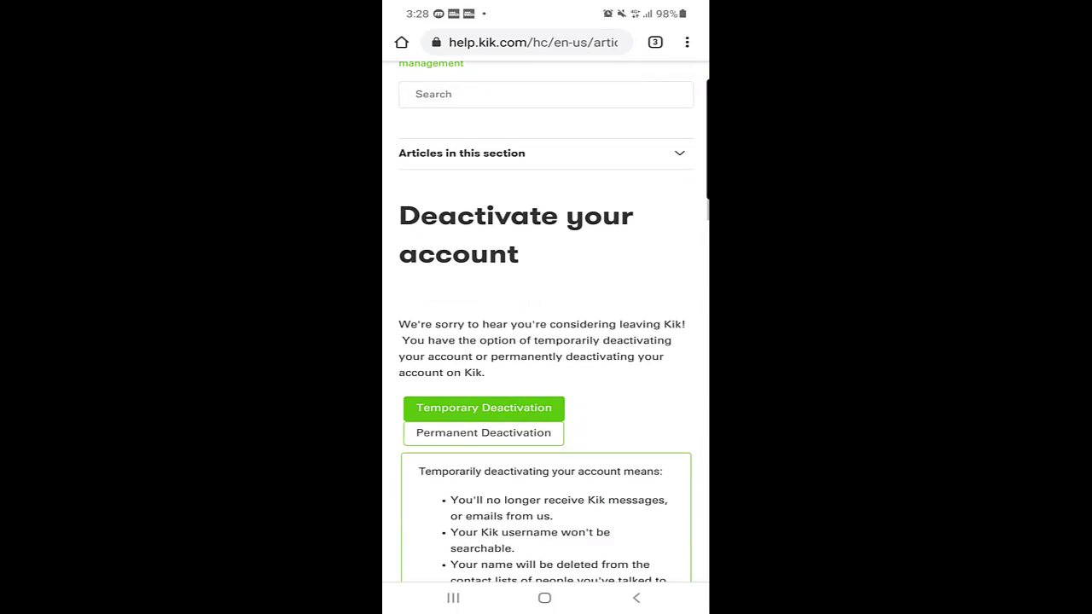
scroll(down, 3)
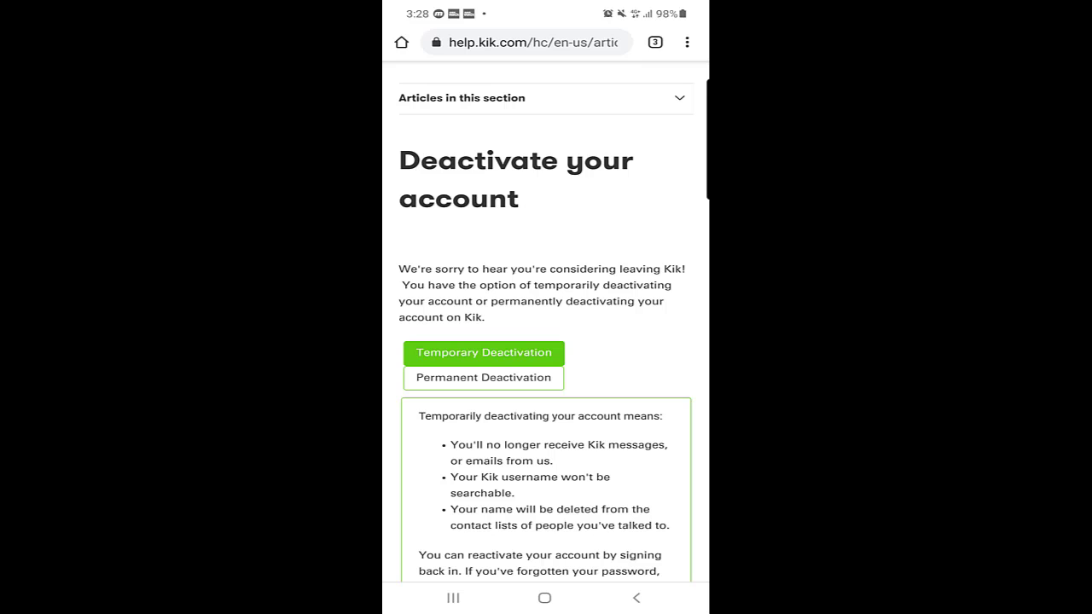
scroll(down, 3)
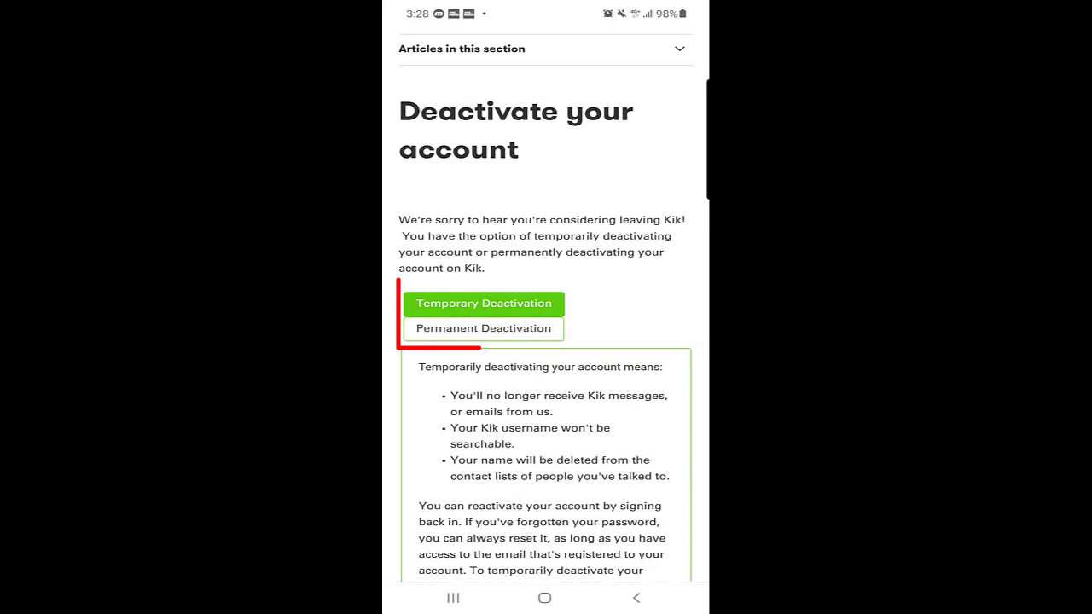
click(483, 328)
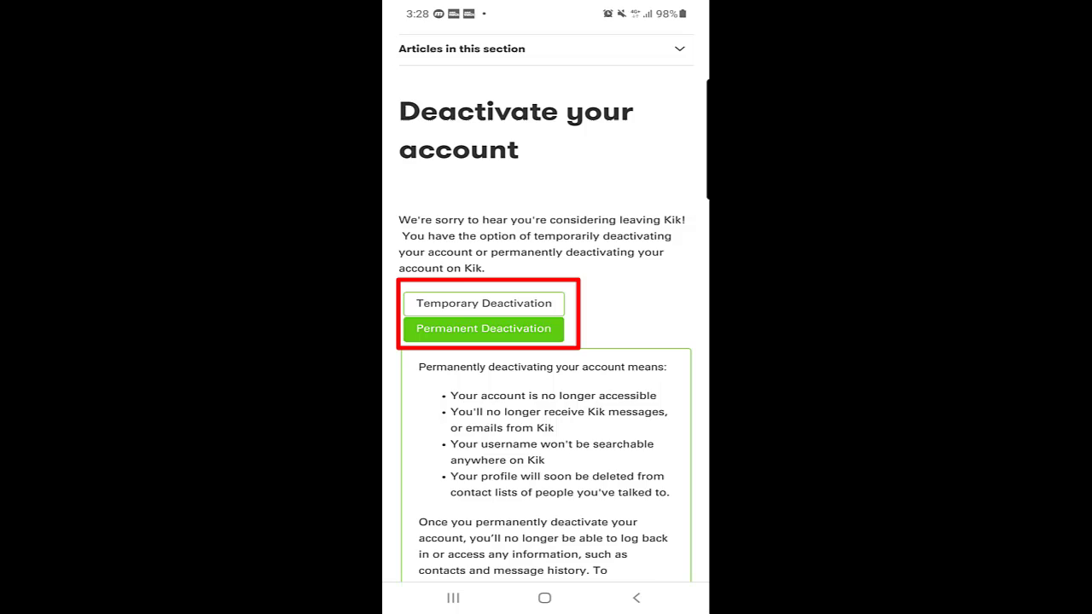
scroll(down, 3)
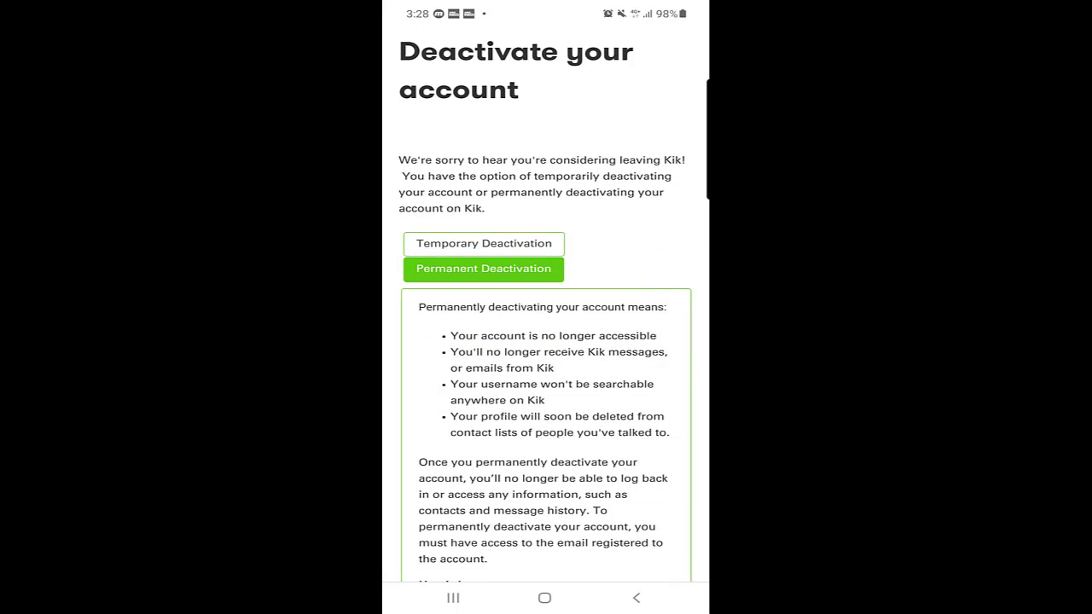
click(483, 243)
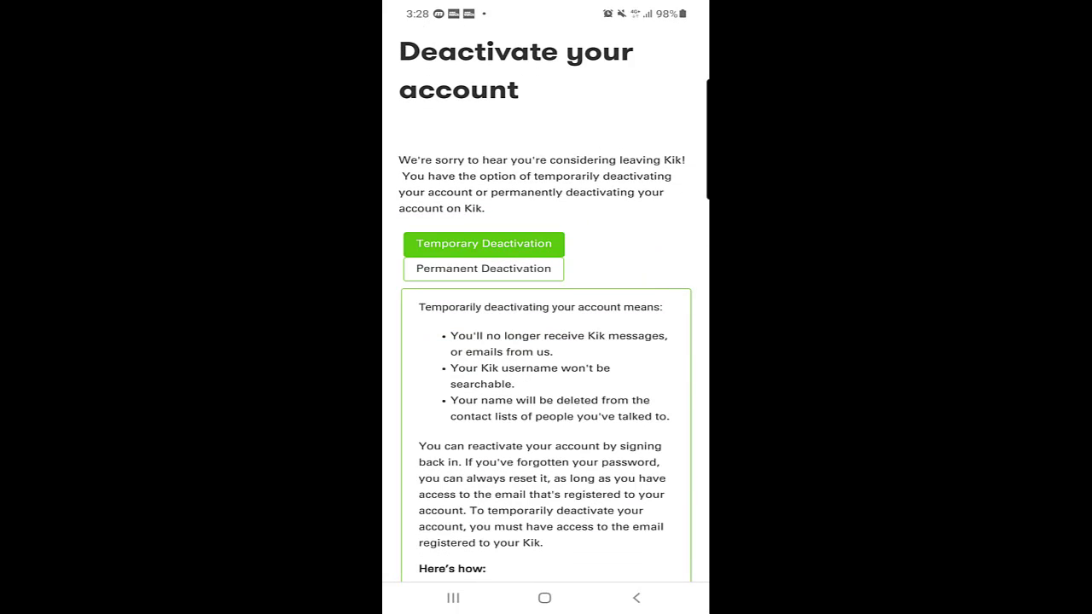
click(483, 269)
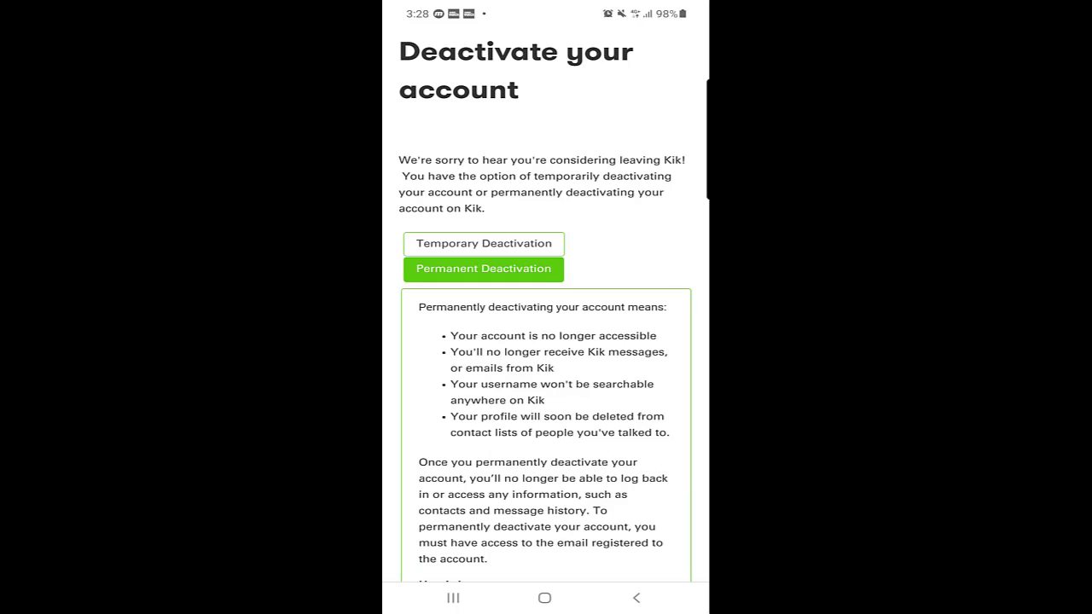
scroll(down, 3)
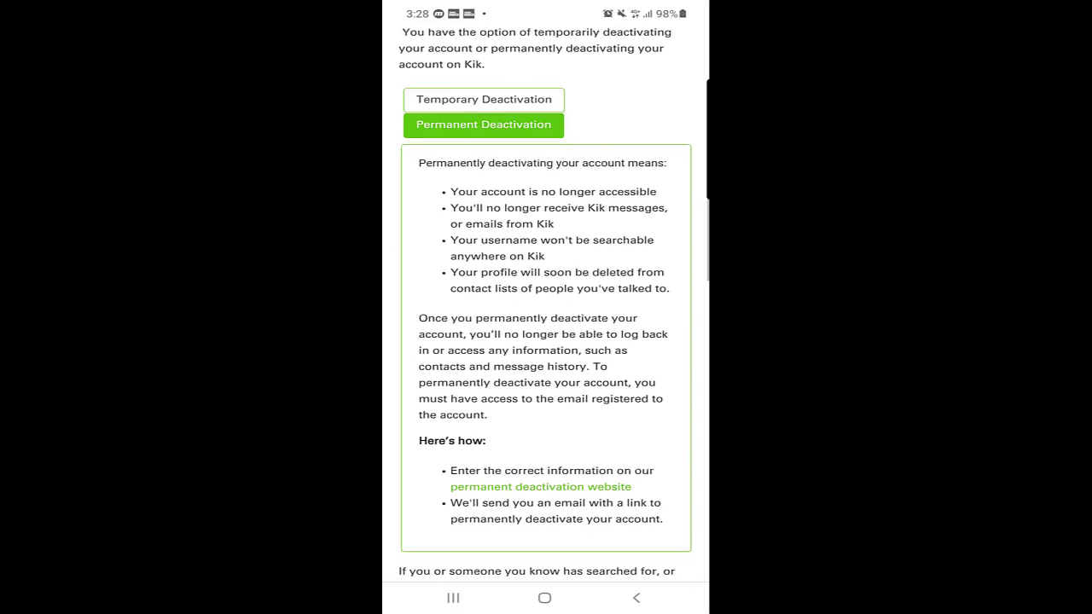
scroll(down, 3)
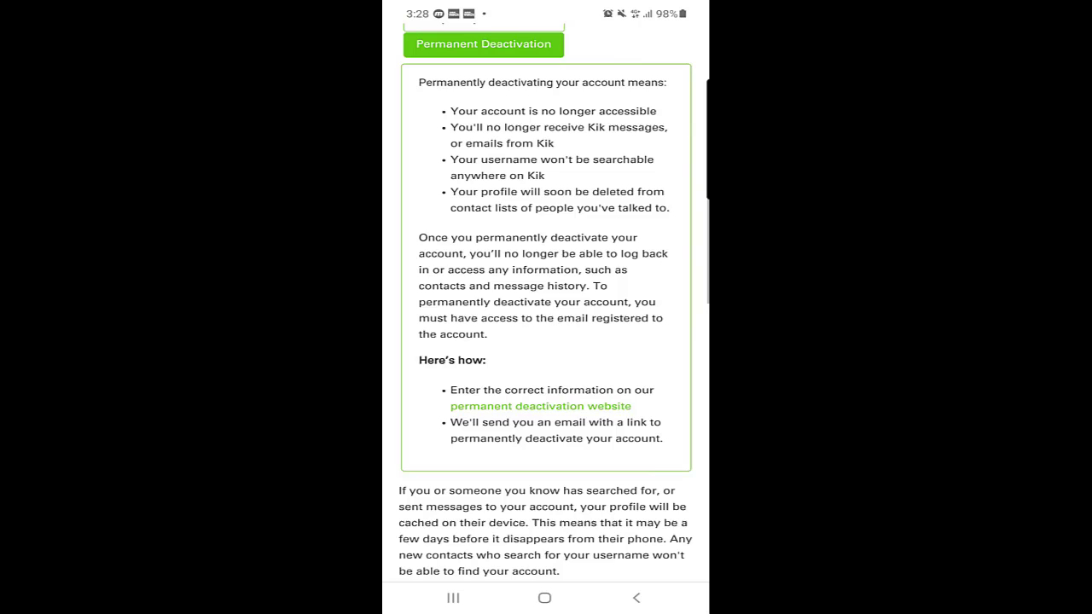
scroll(down, 3)
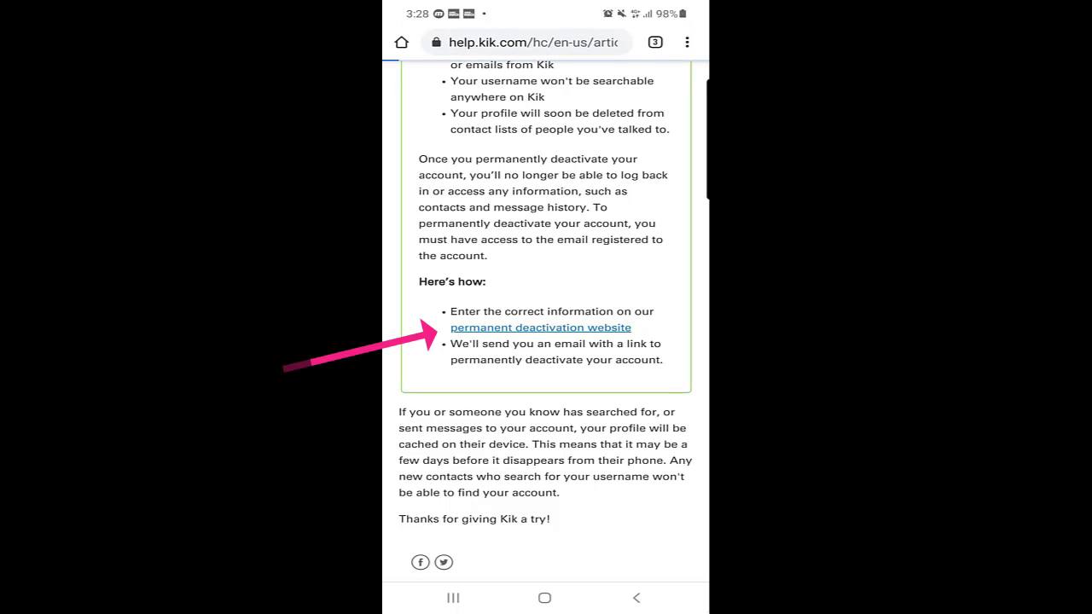
- On the permanent deactivation website, enter the username and email and open the reason list
click(538, 328)
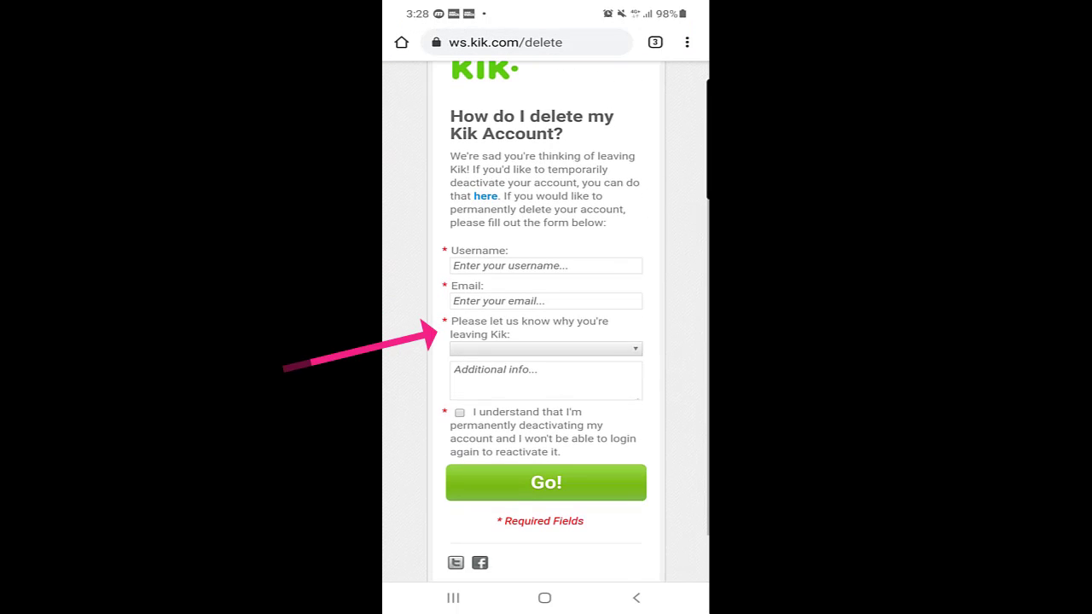
click(545, 266)
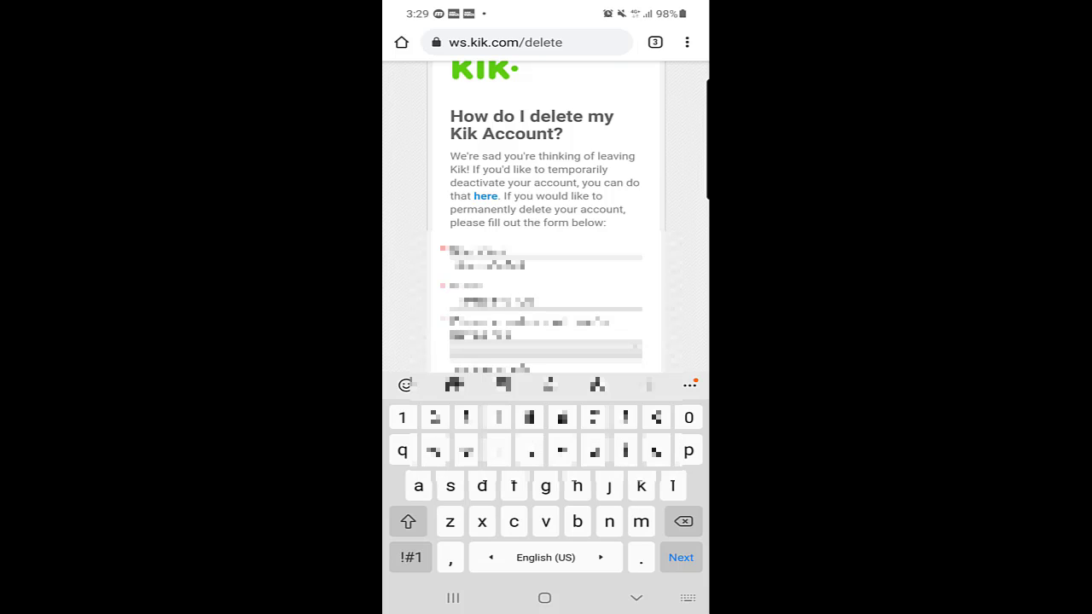
click(655, 451)
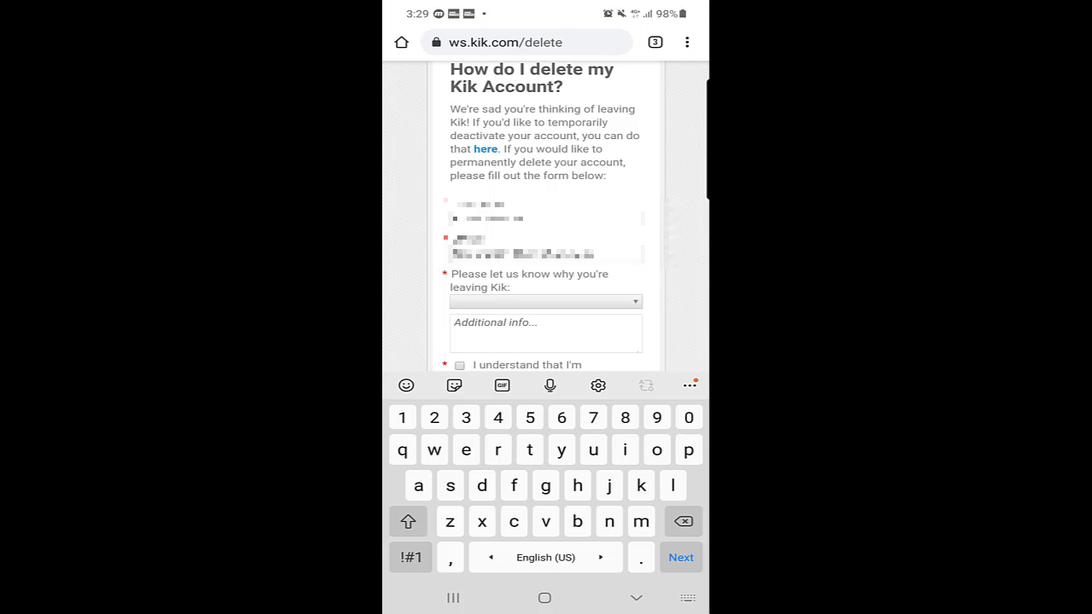
click(545, 301)
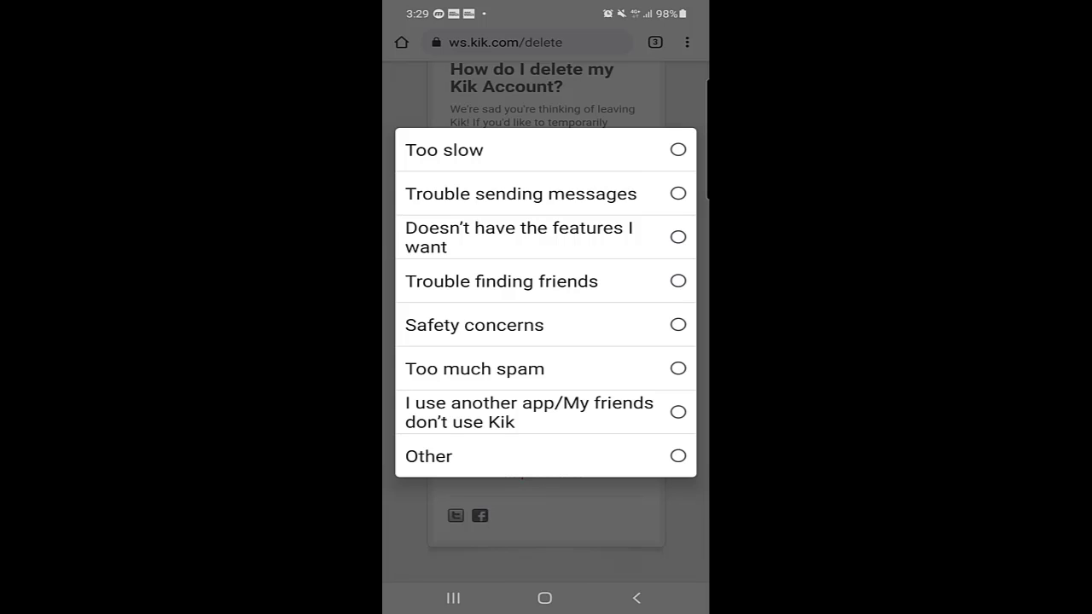
- Pick 'Trouble finding friends', tick 'I understand', and submit the form with Go!
click(501, 280)
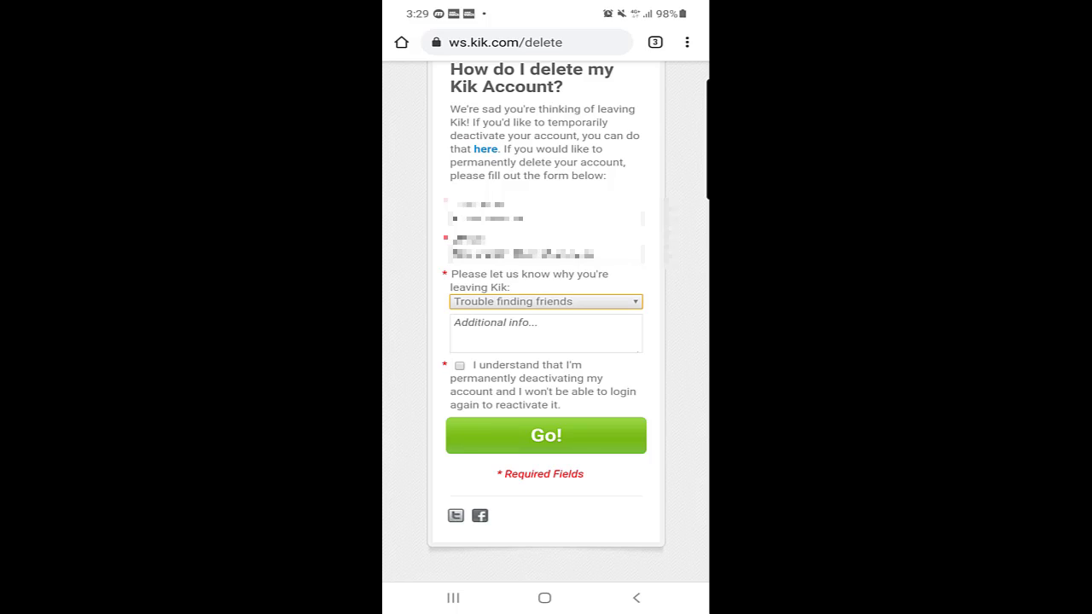
click(545, 332)
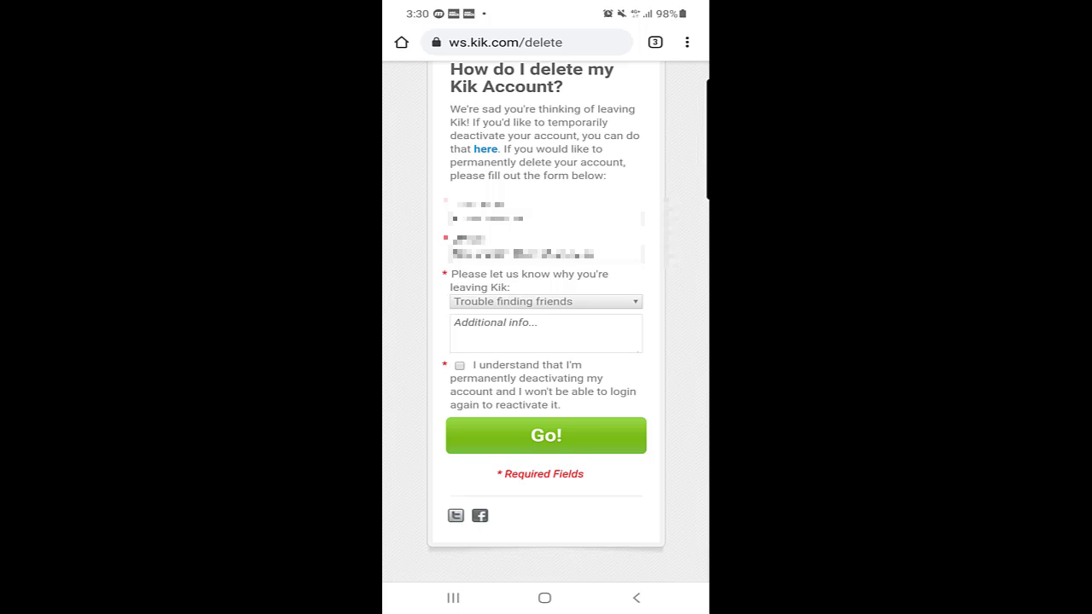
click(459, 365)
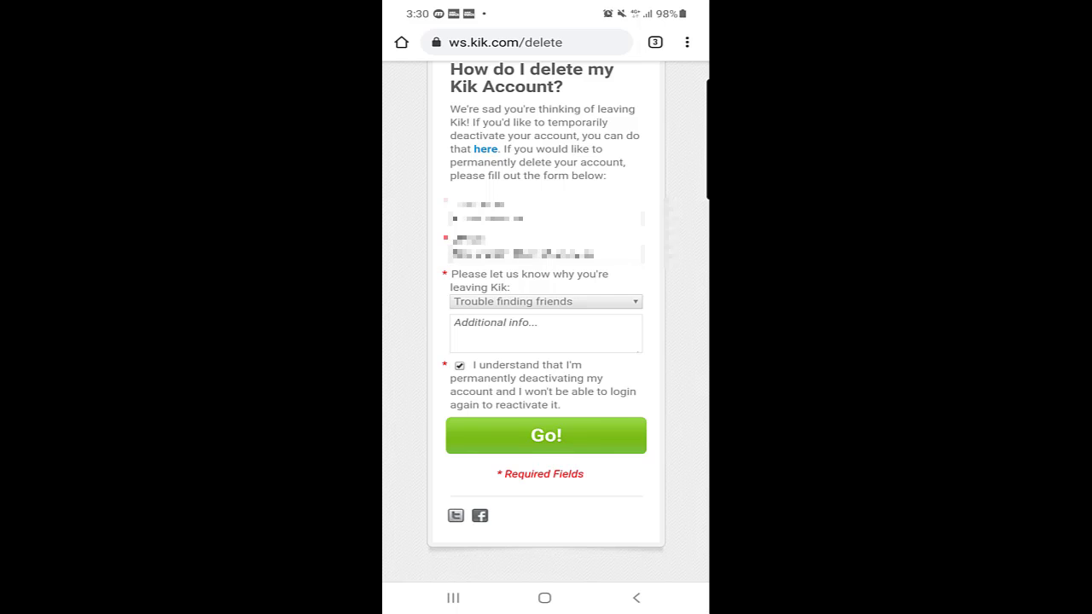
scroll(down, 3)
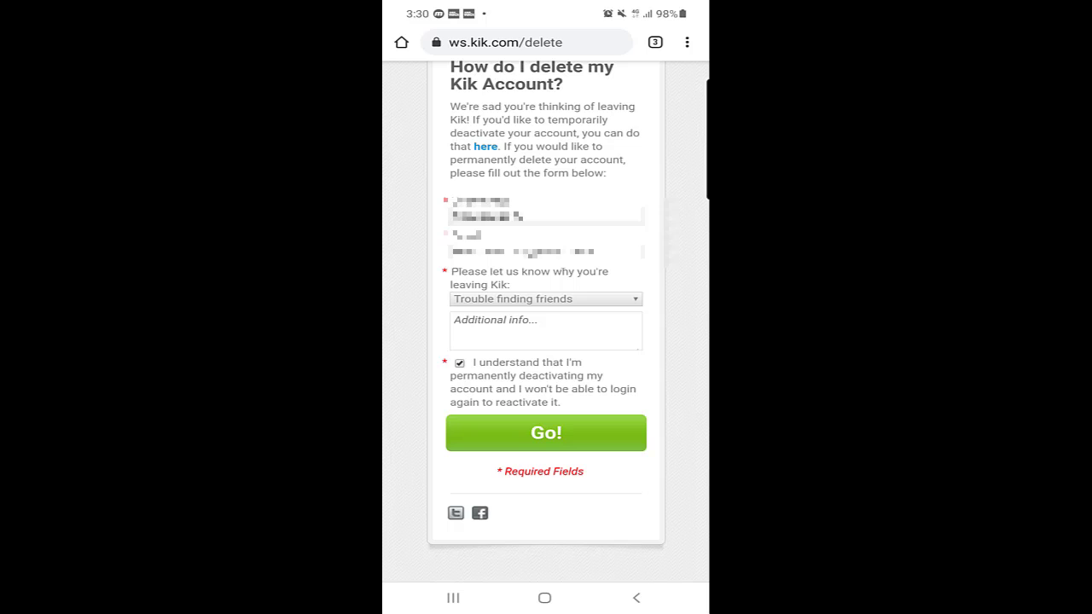
click(545, 432)
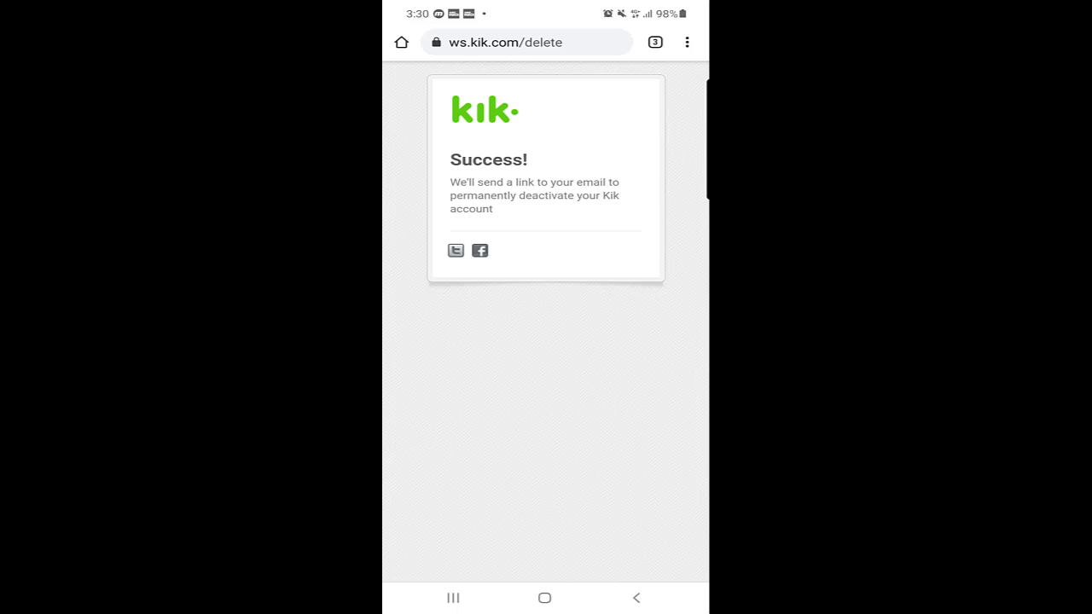
- Switch to the Yahoo Mail tab to find Kik's deletion email
click(654, 42)
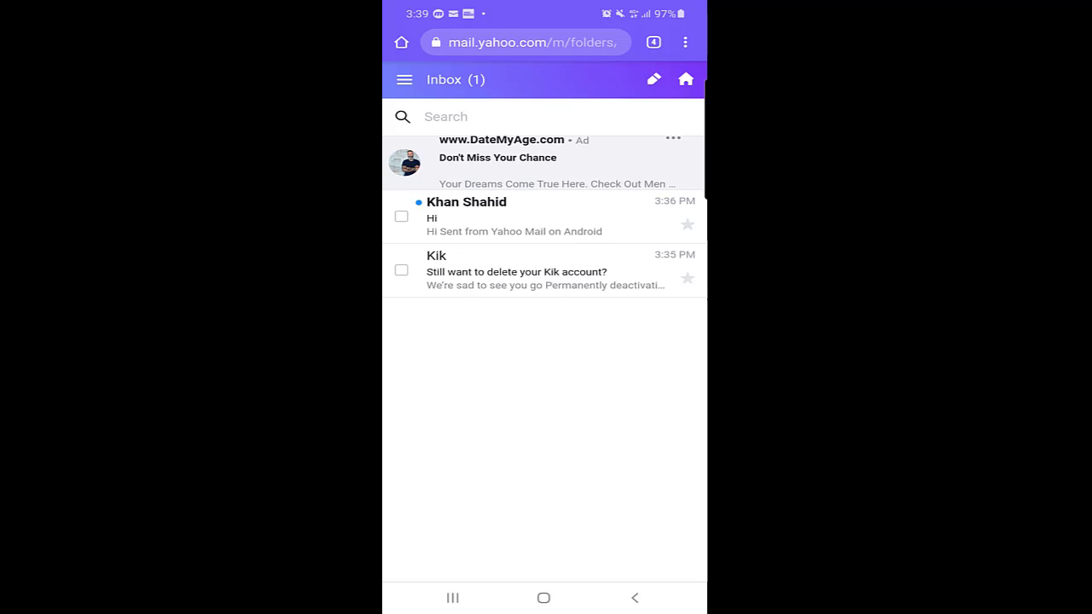
- Open 'Still want to delete your Kik account?' and follow its Permanently Deactivate link
click(518, 272)
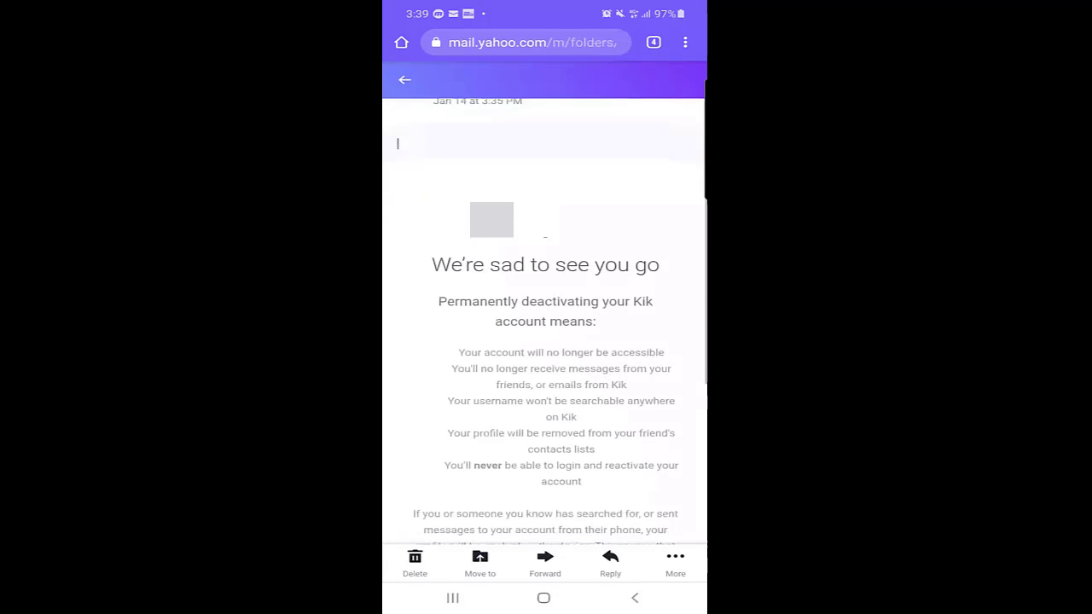
scroll(down, 3)
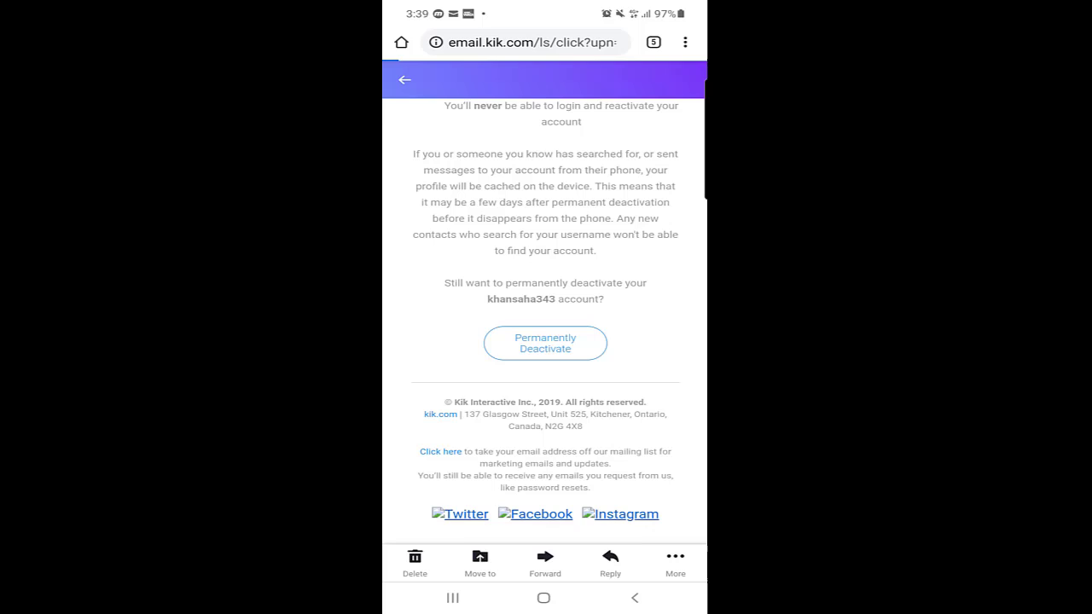
click(545, 343)
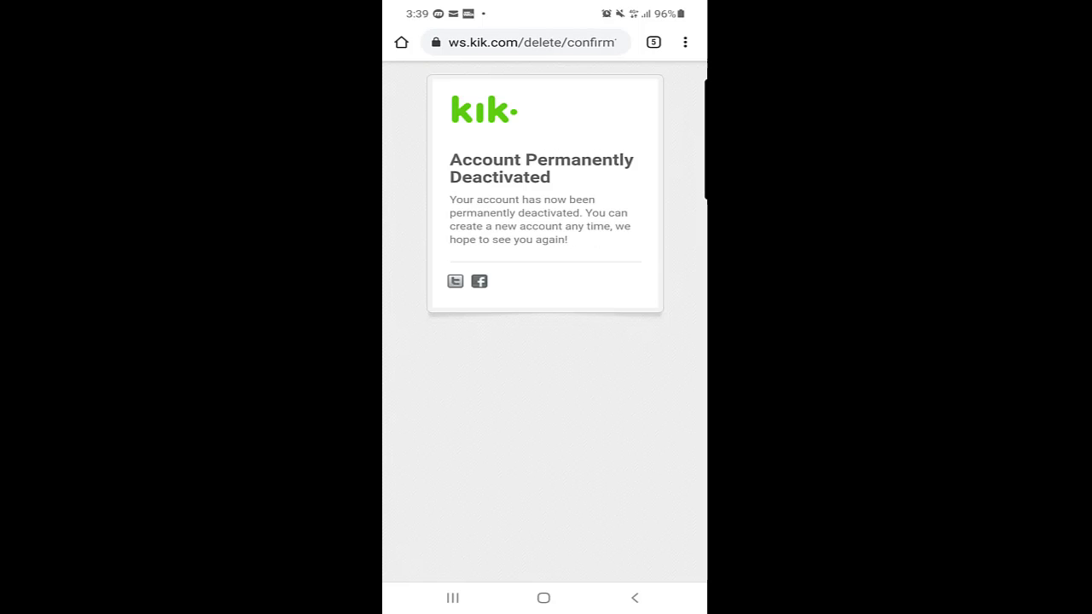